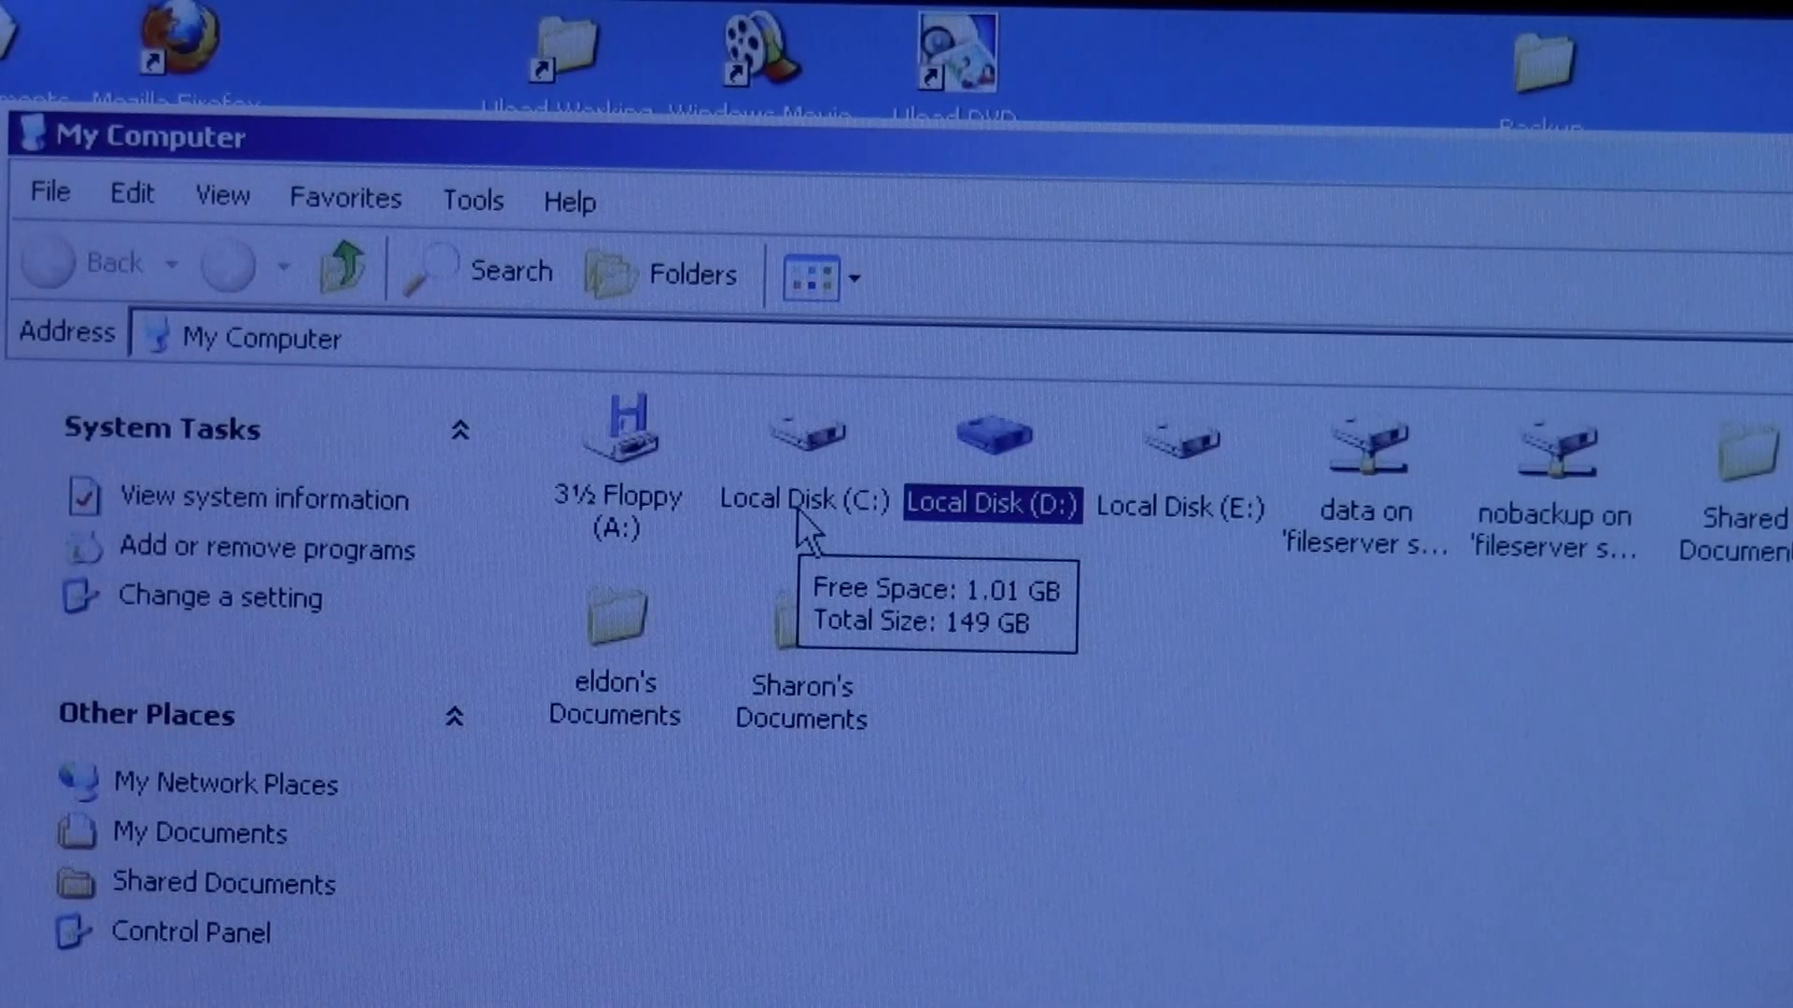
mouse_move(1196, 743)
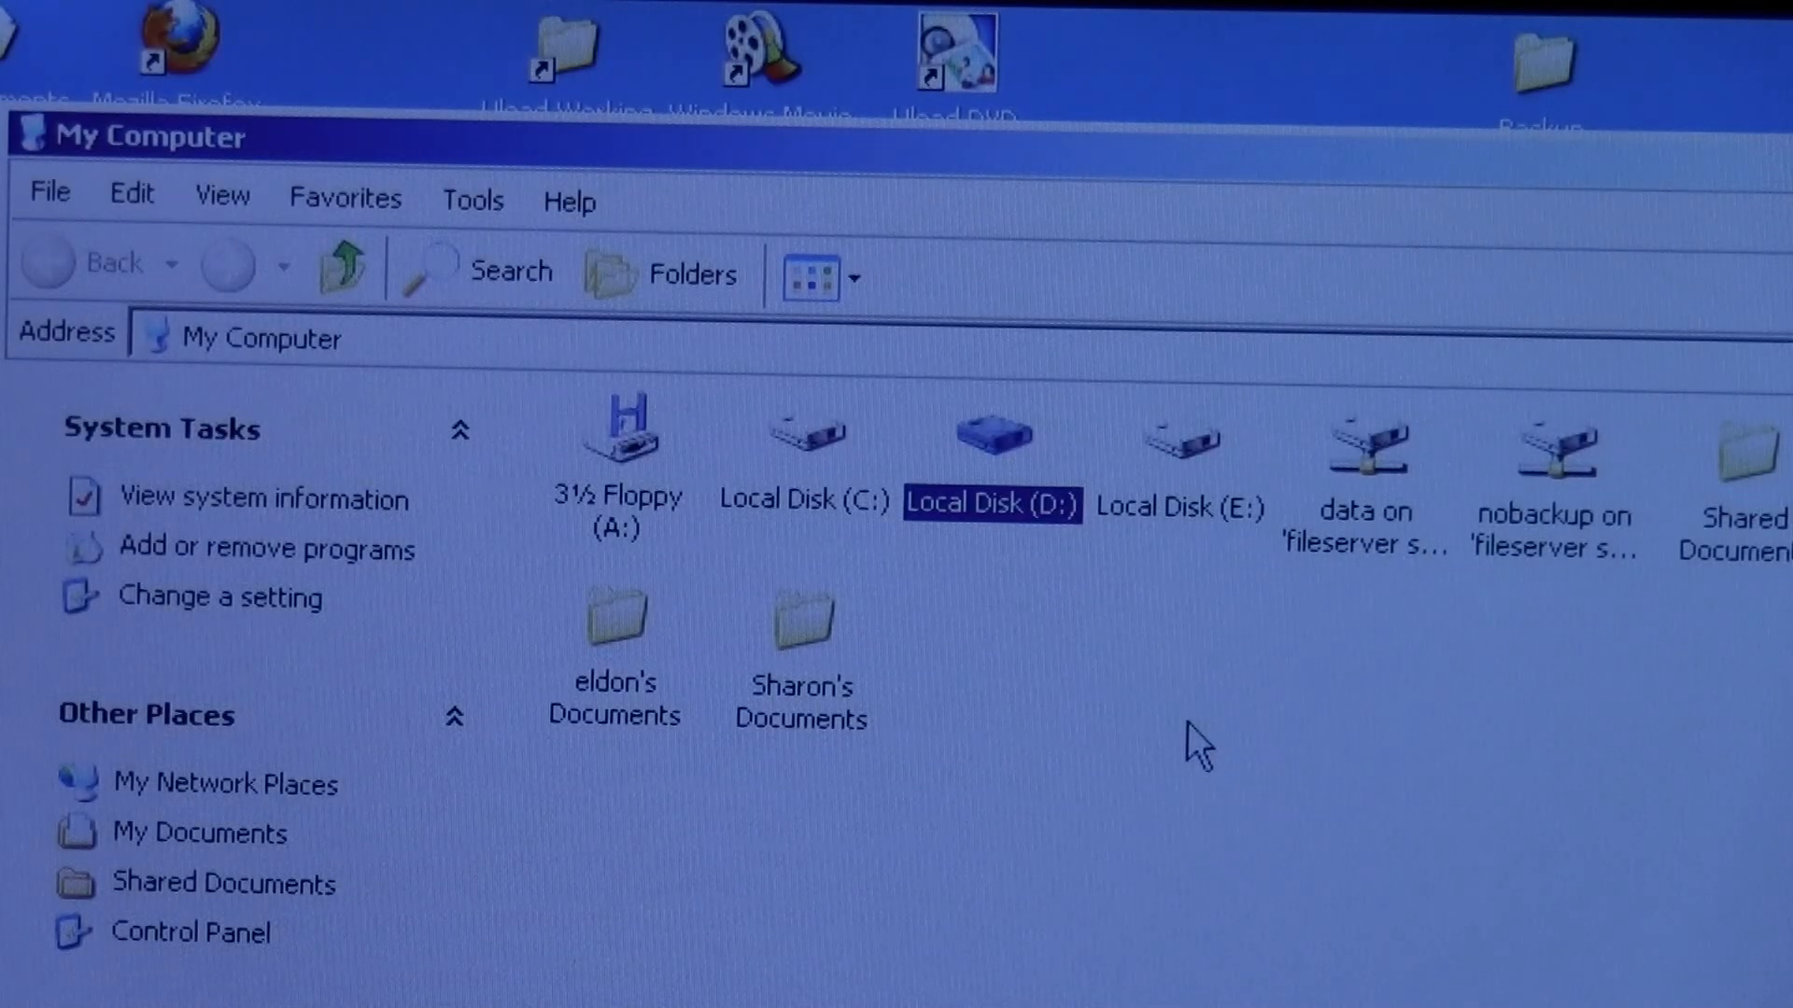
mouse_move(801, 532)
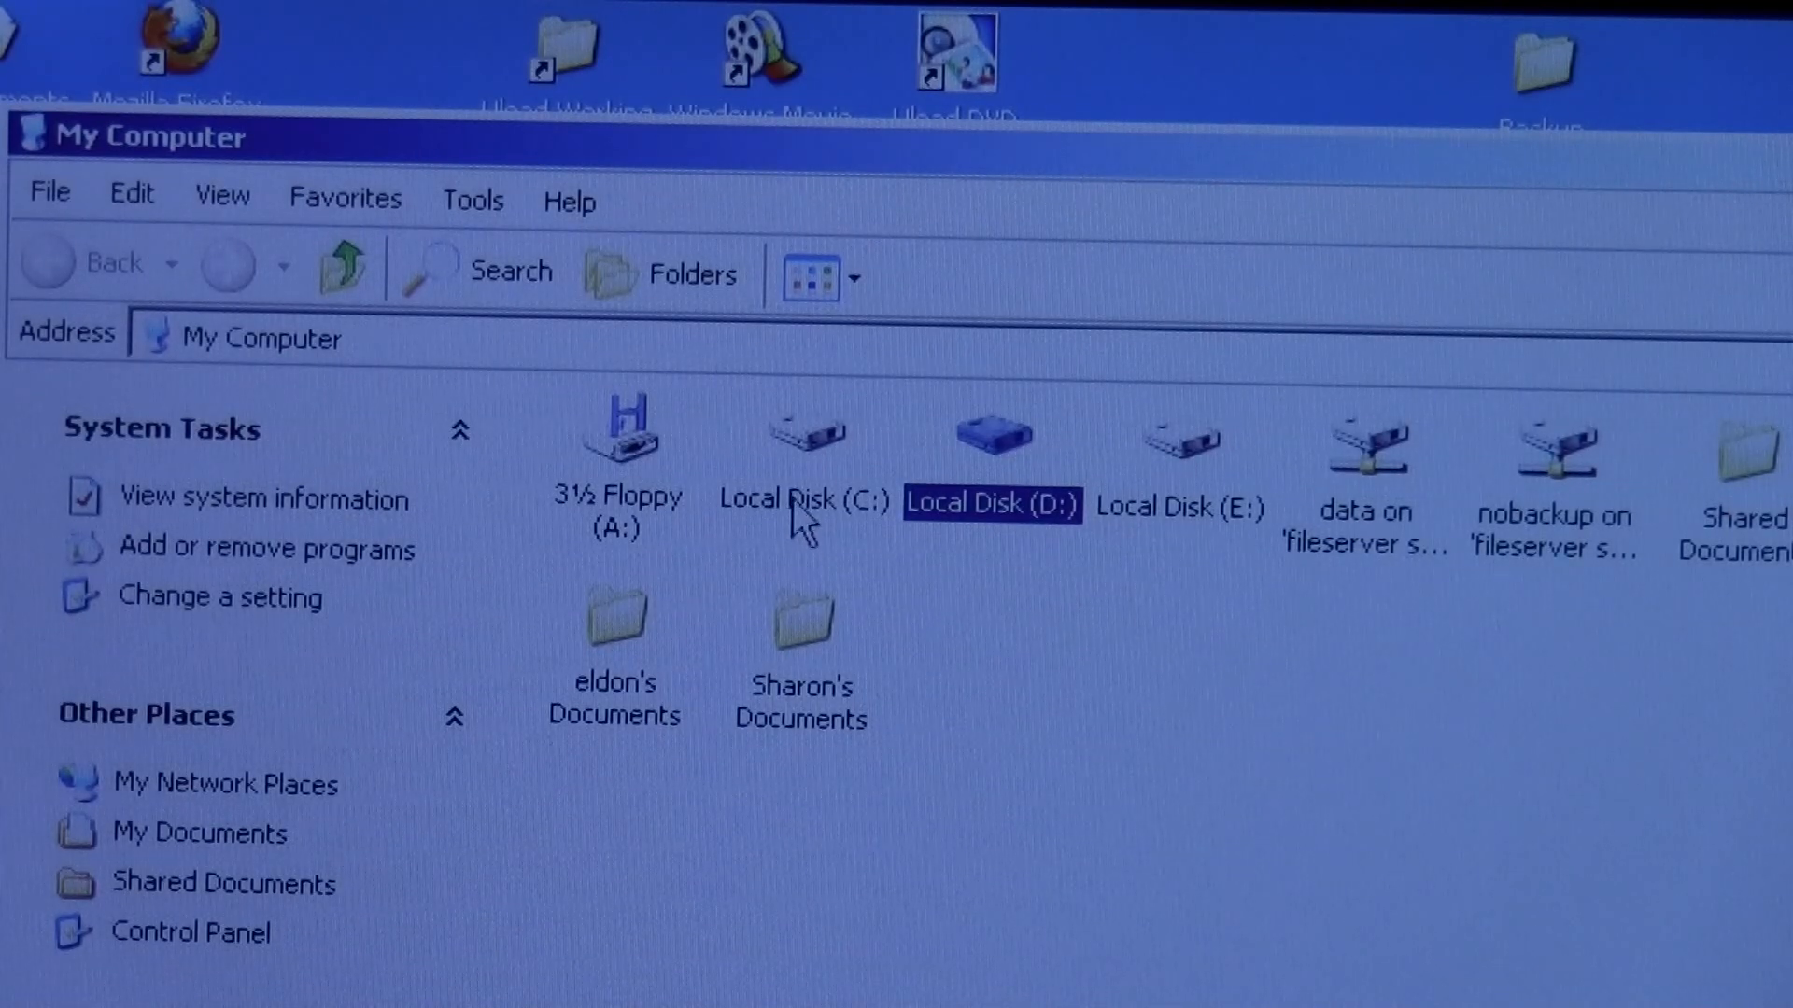
mouse_move(1182, 503)
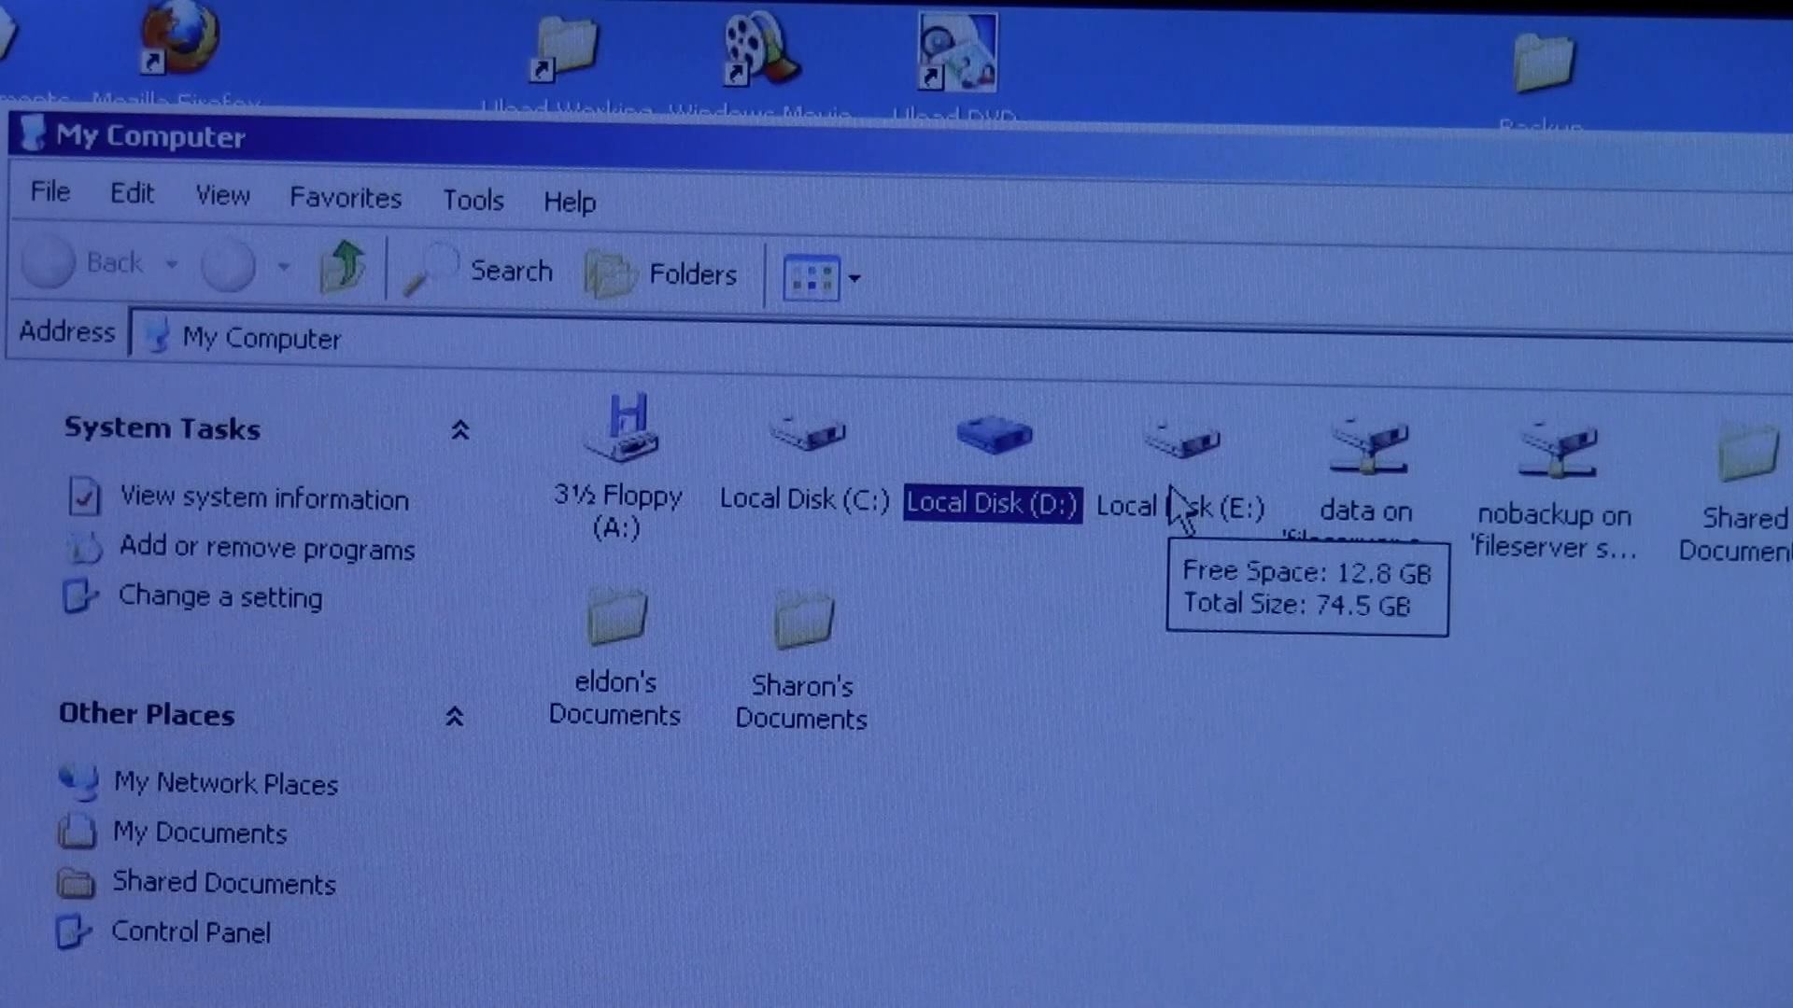
Select the recovered Local Disk (D:) drive in This PC
click(804, 435)
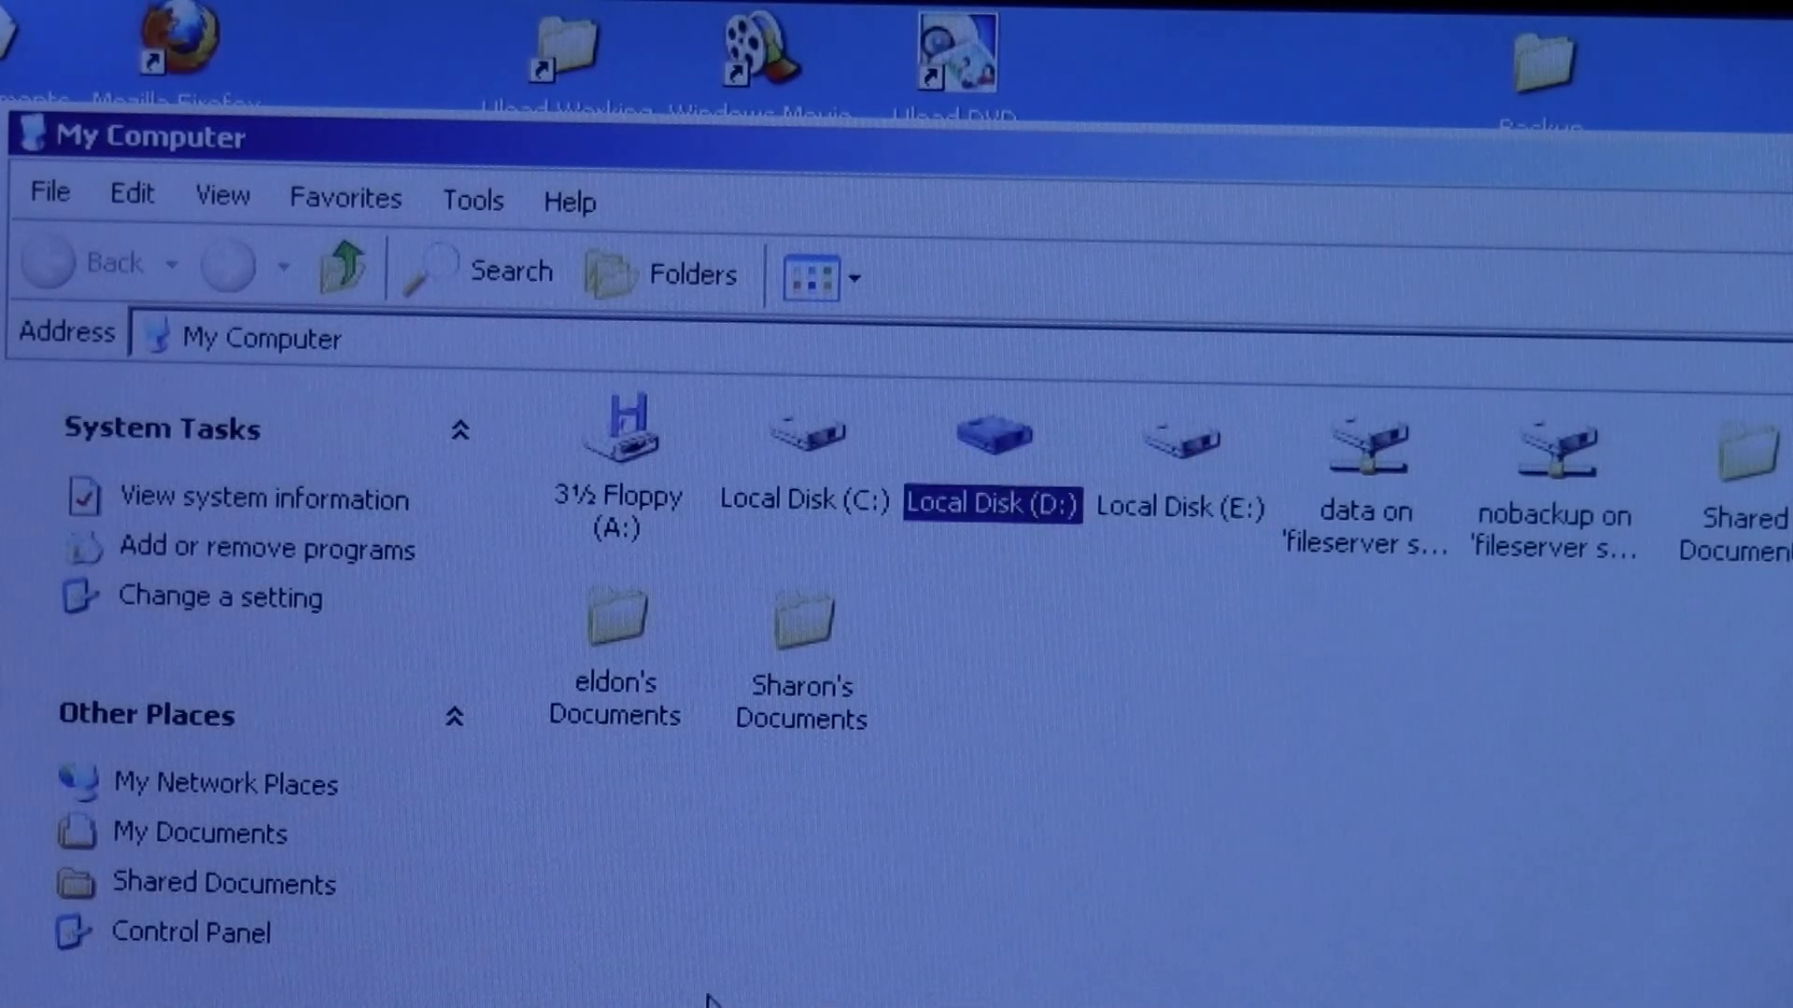
mouse_move(1201, 521)
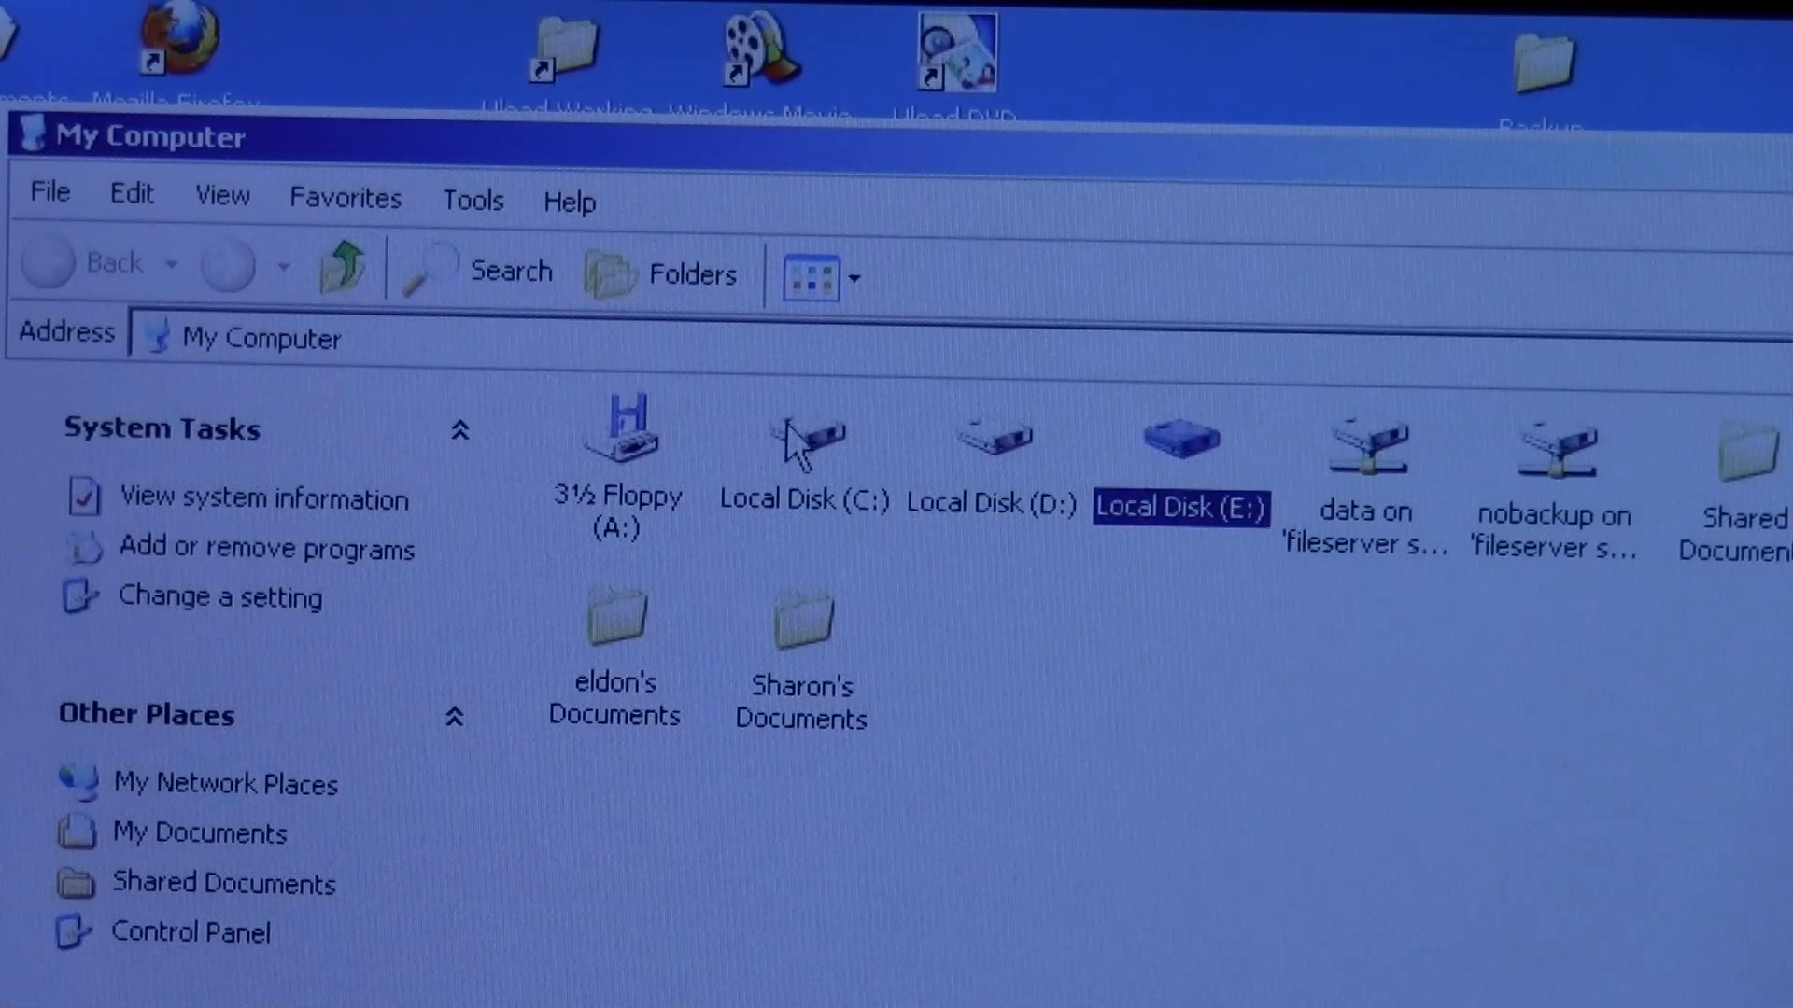
click(803, 435)
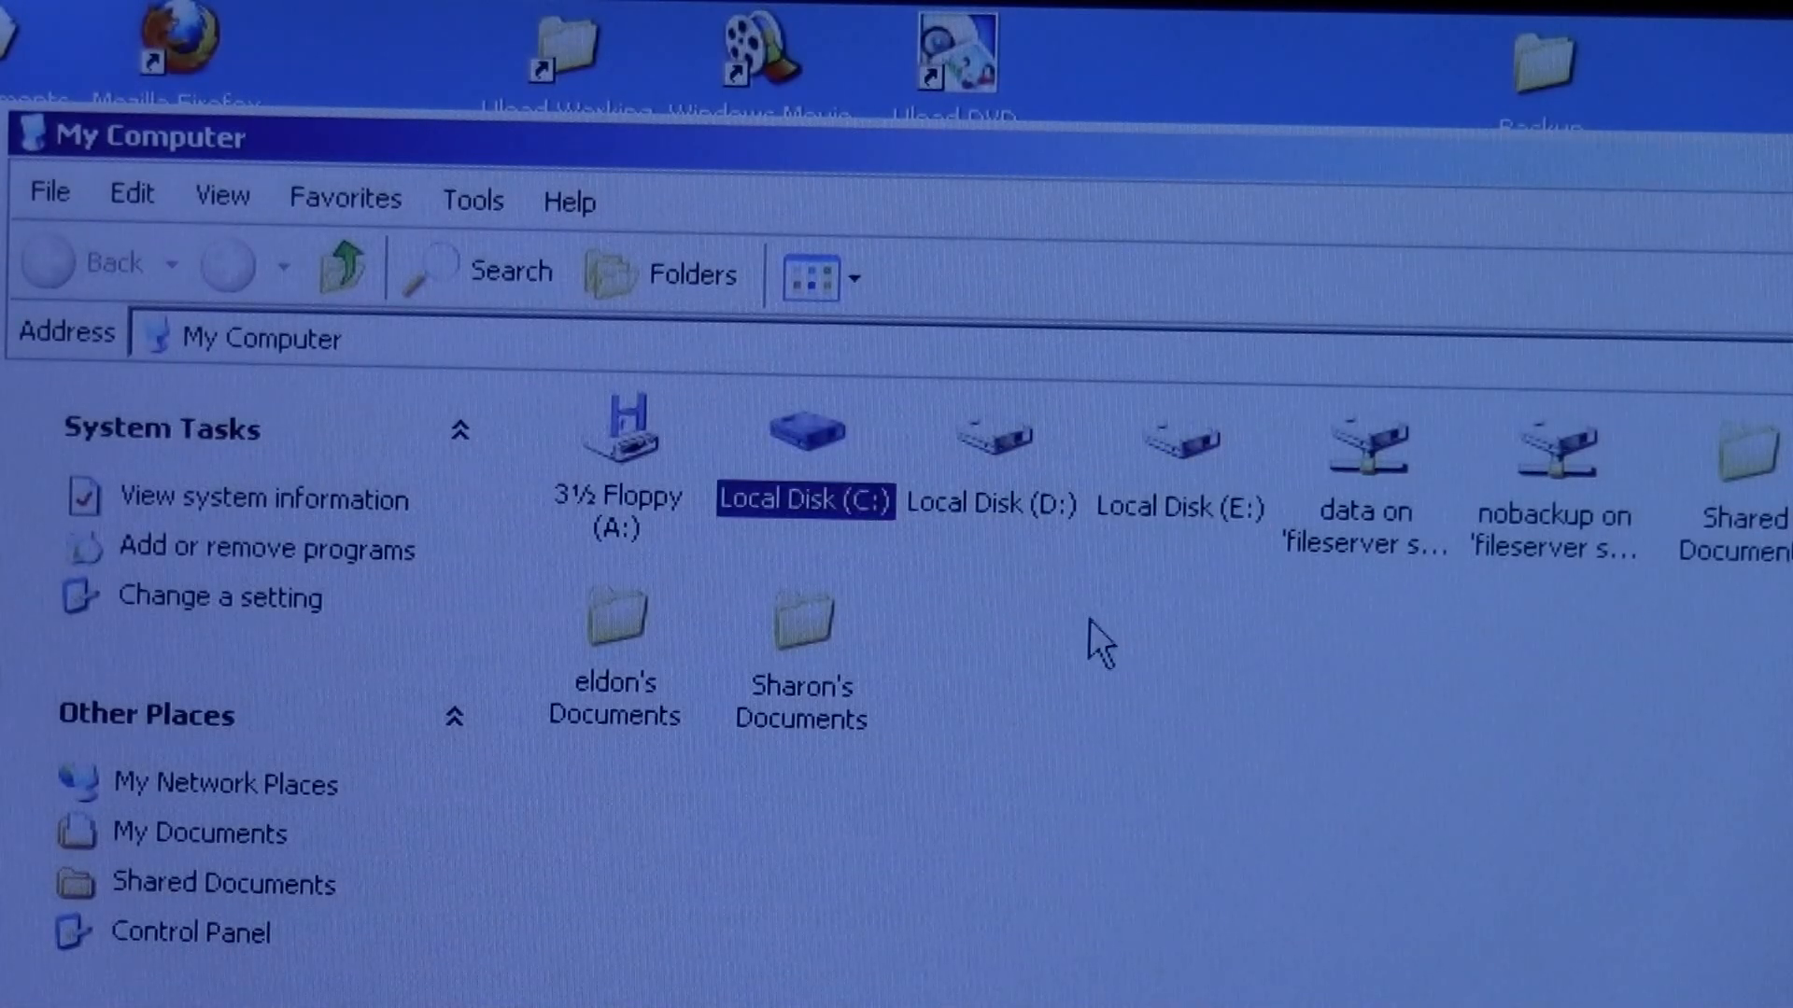
click(990, 435)
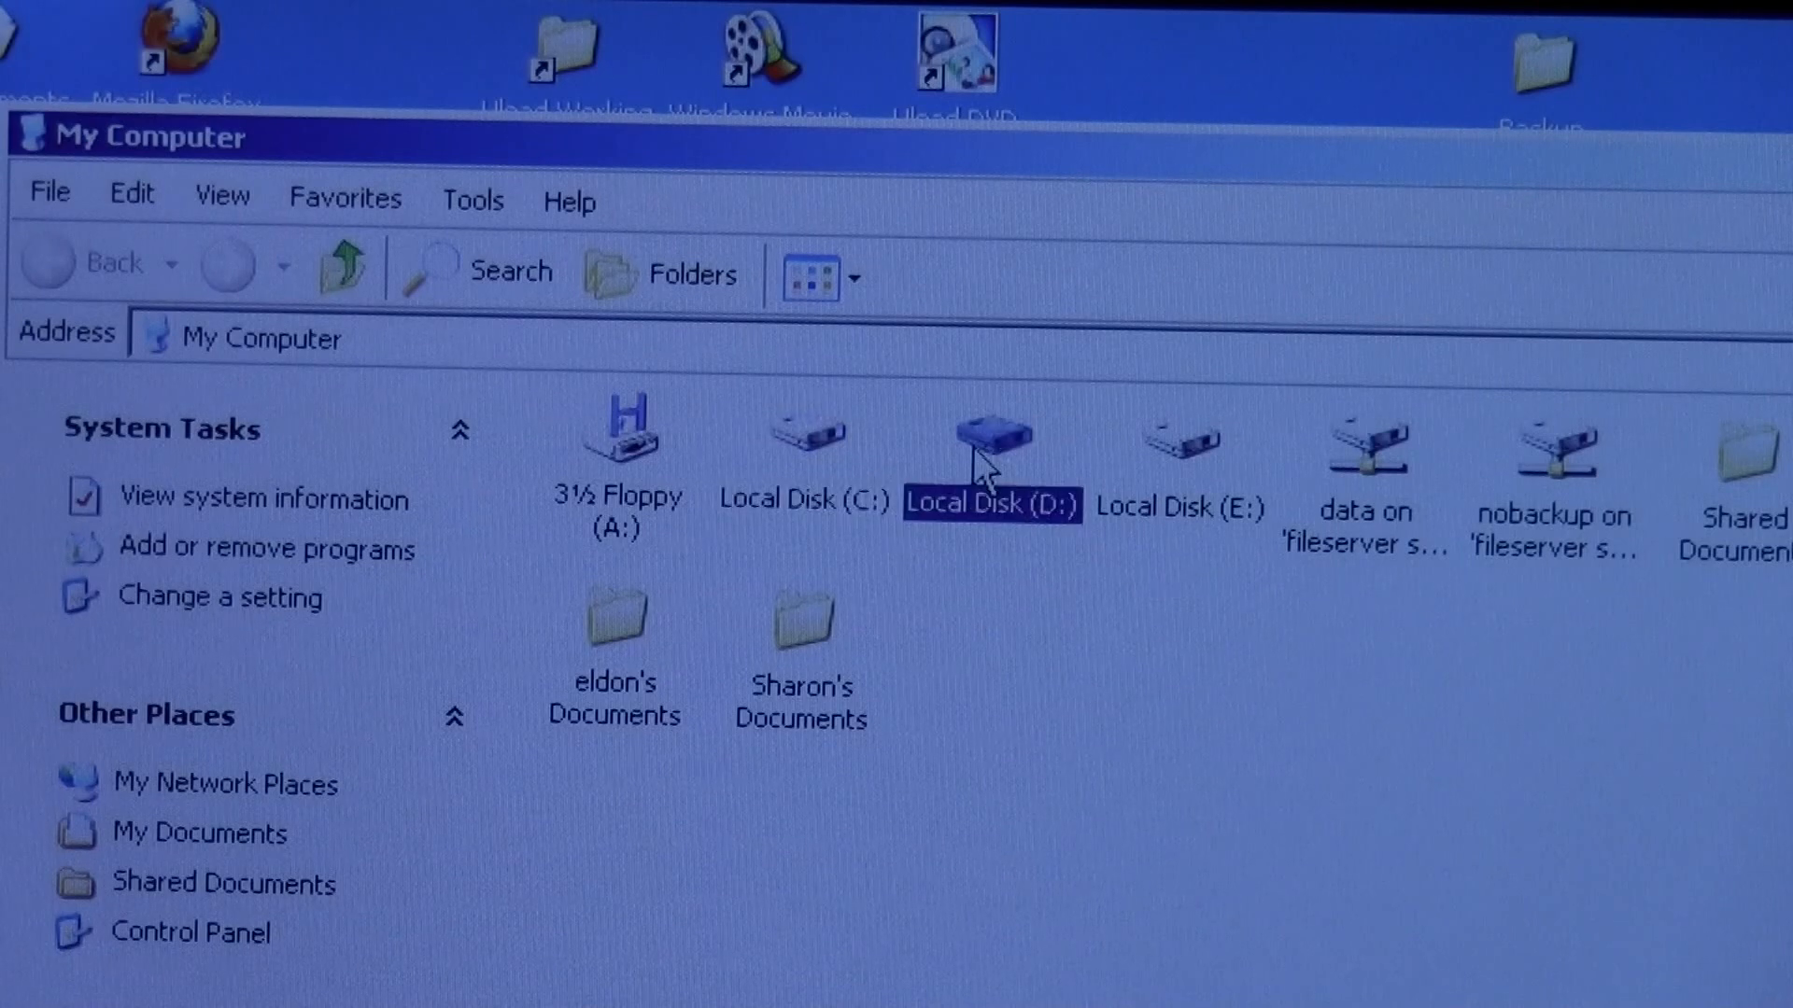
mouse_move(986, 480)
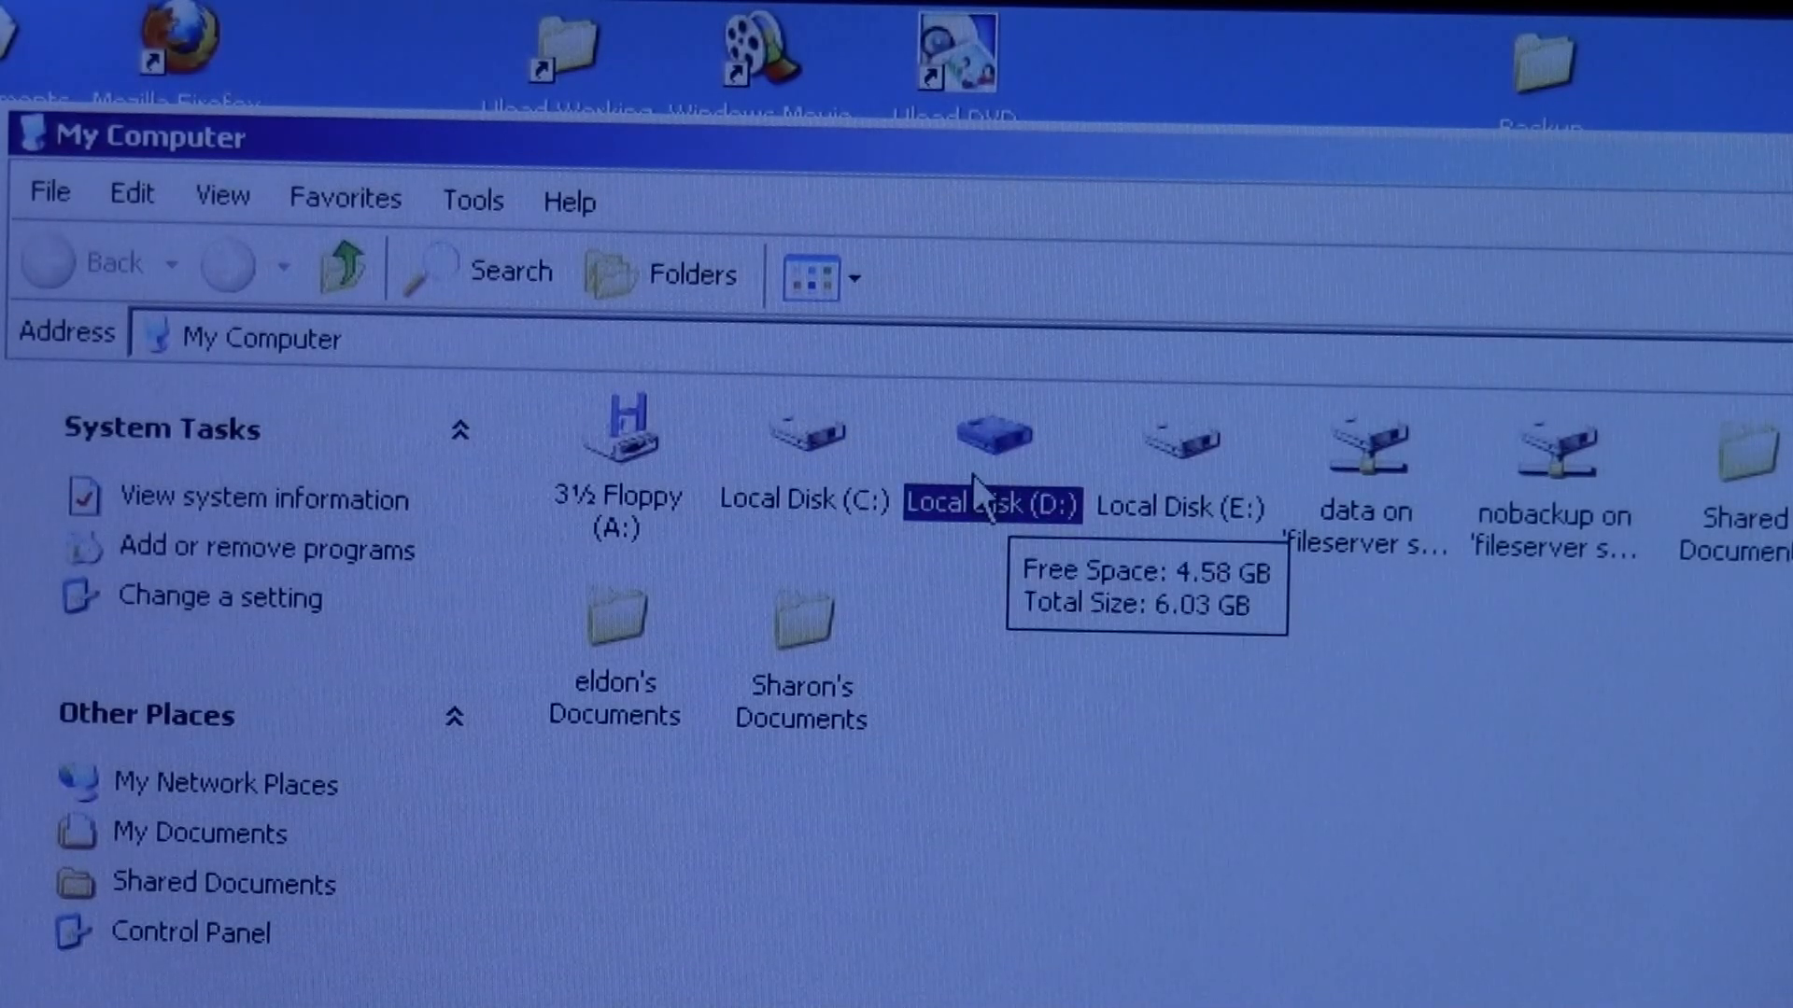
mouse_move(990, 491)
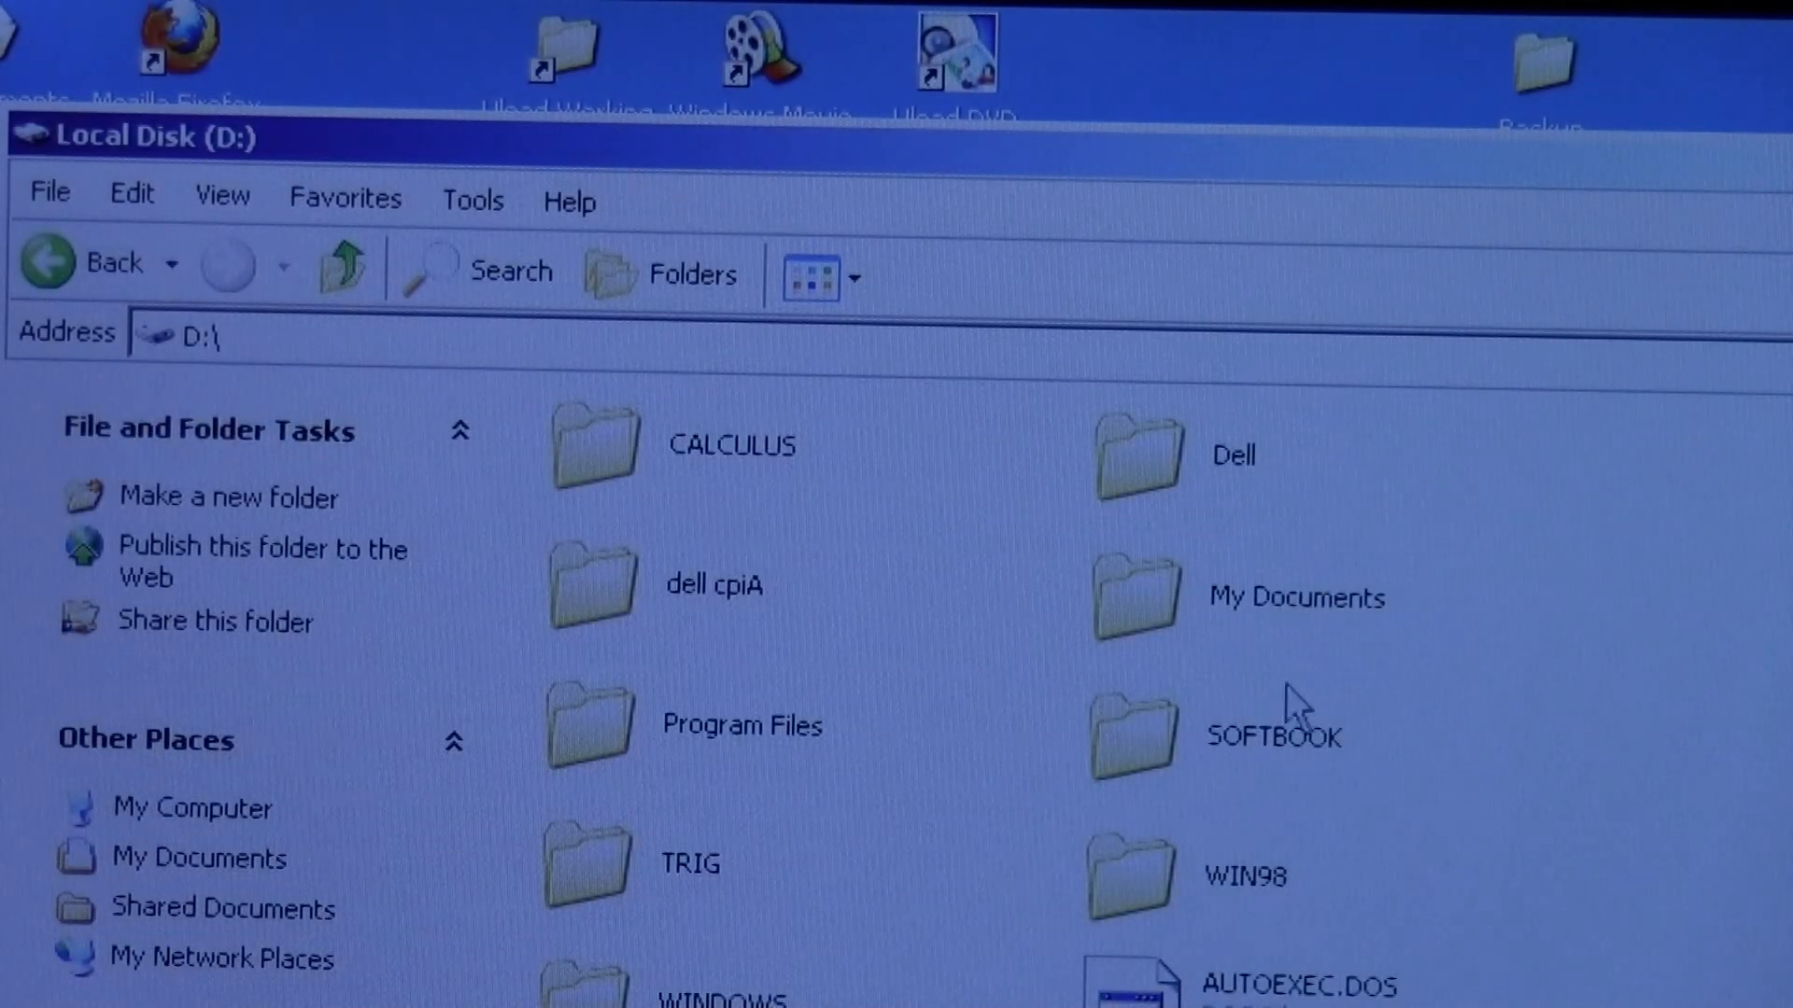
Browse My Documents on D:, return to the drive root and view the CALCULUS folder's two DAT files
click(1135, 595)
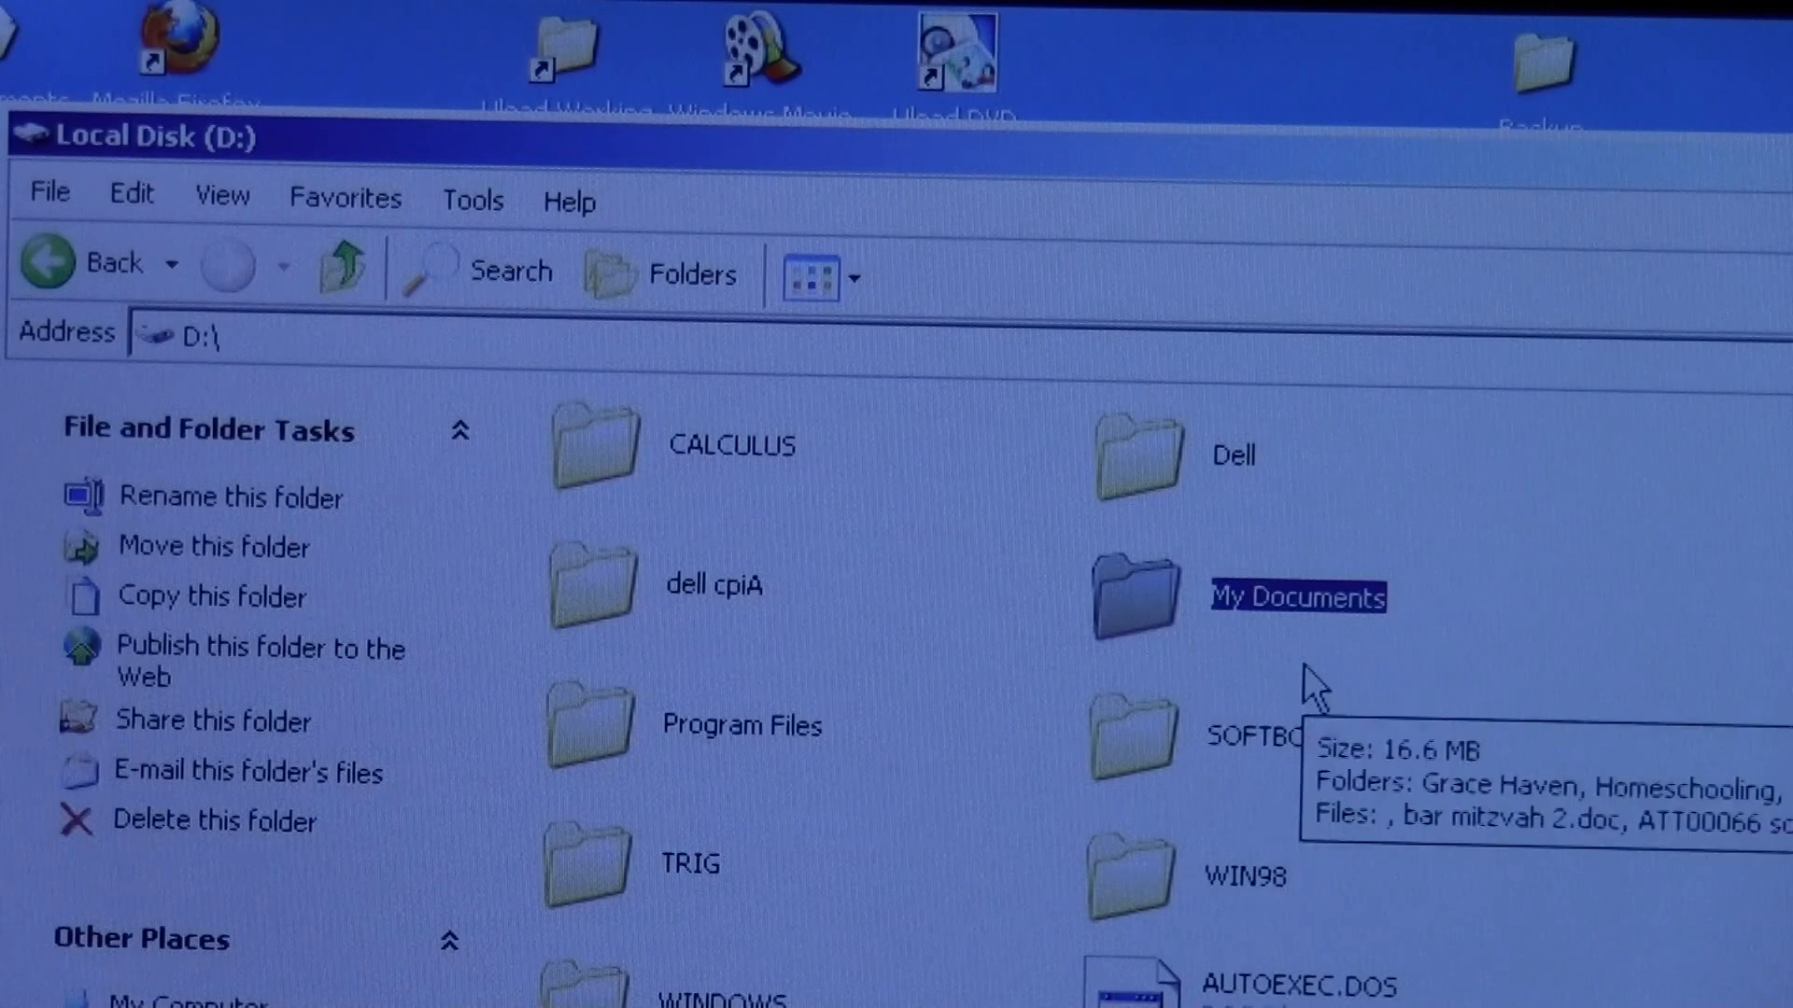
mouse_move(1307, 777)
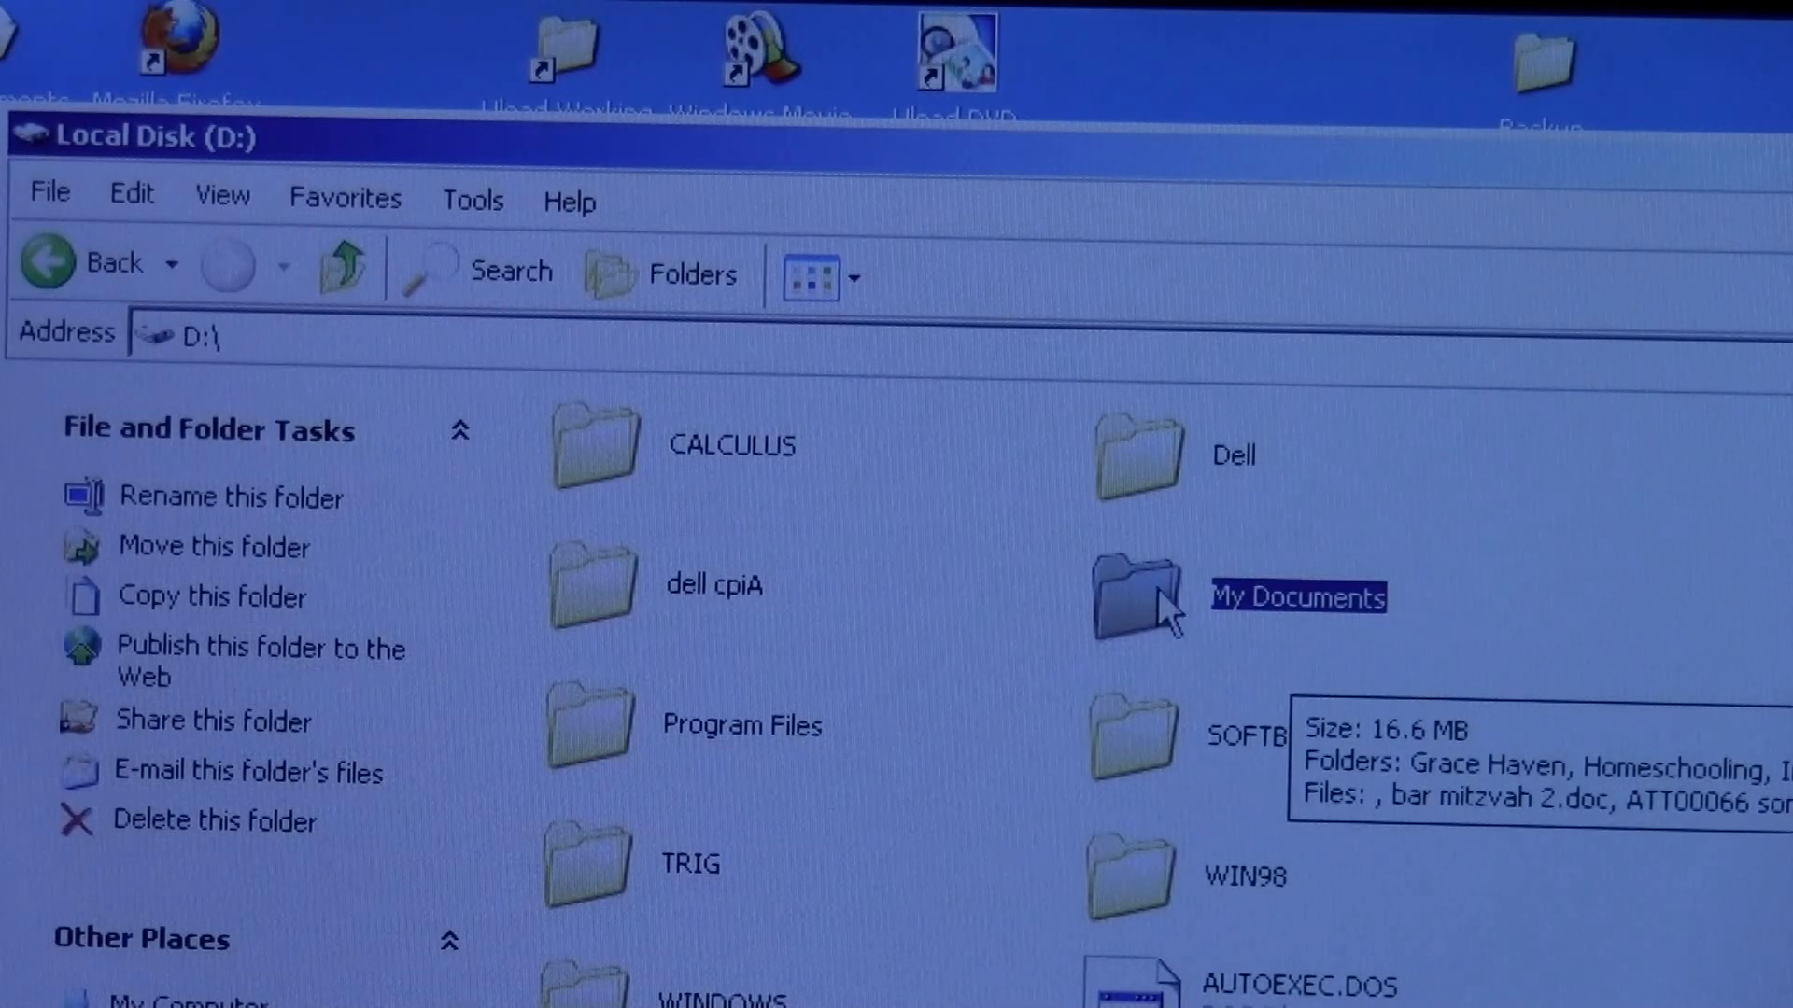
double_click(1131, 598)
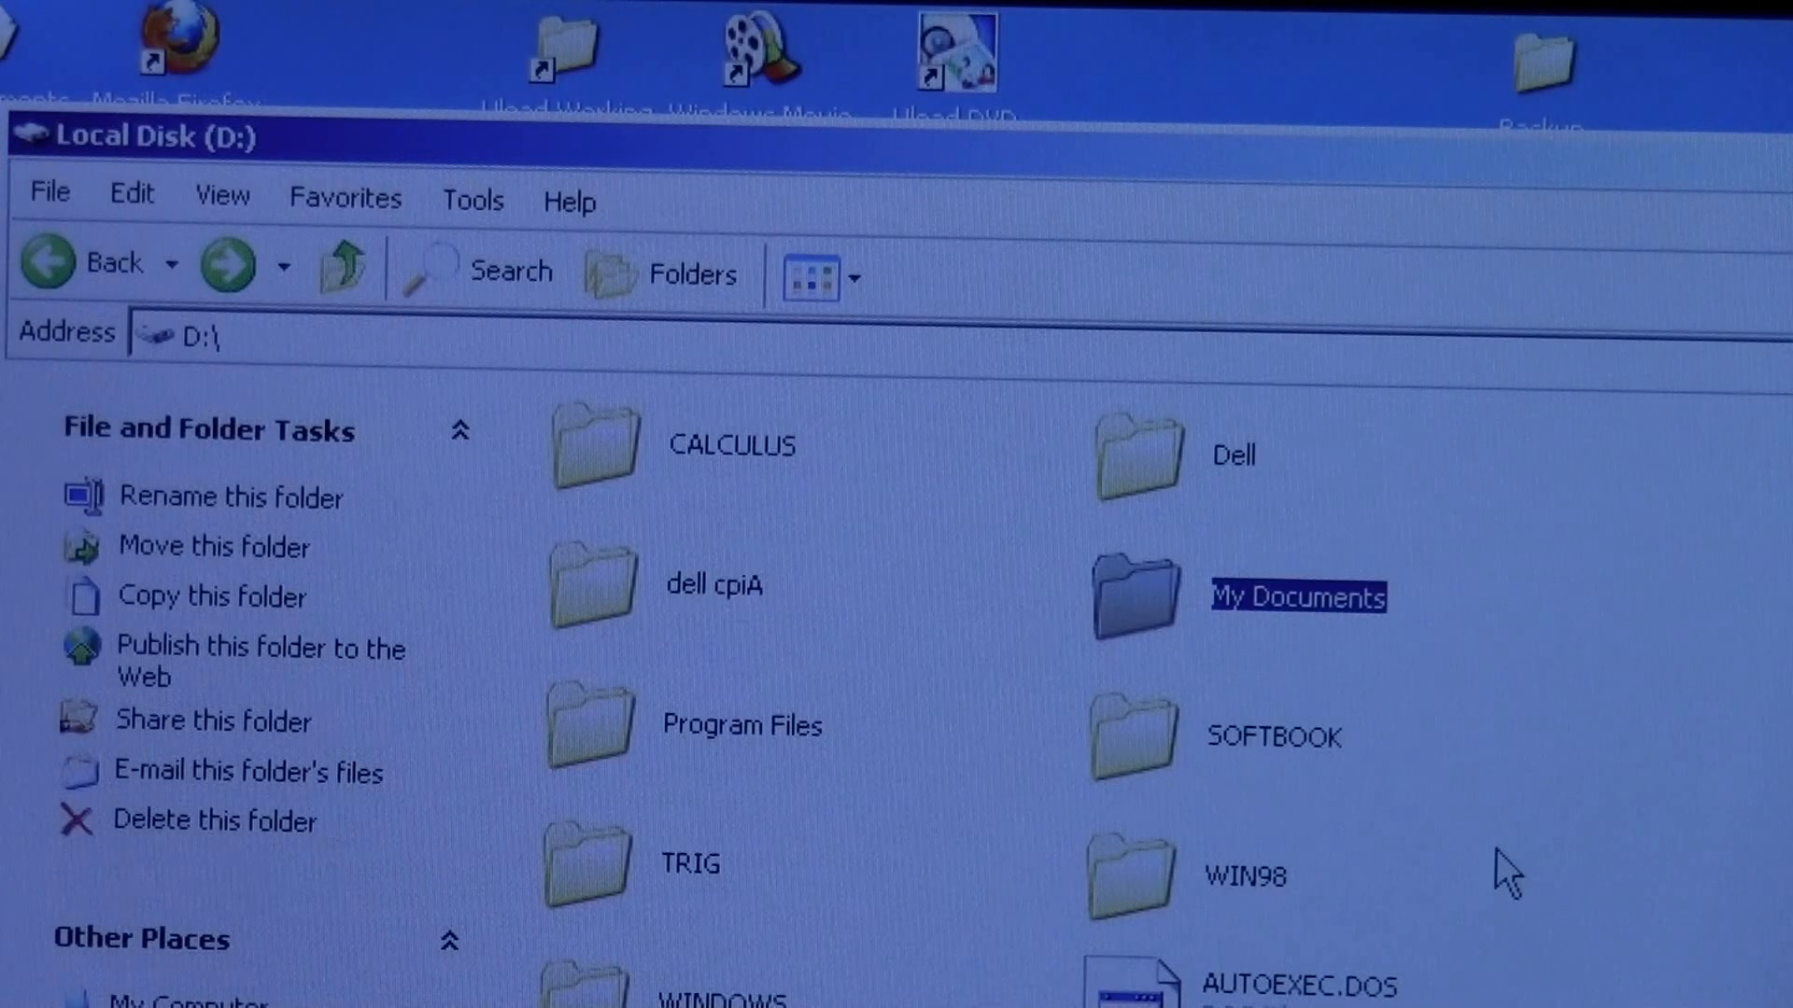
mouse_move(1406, 893)
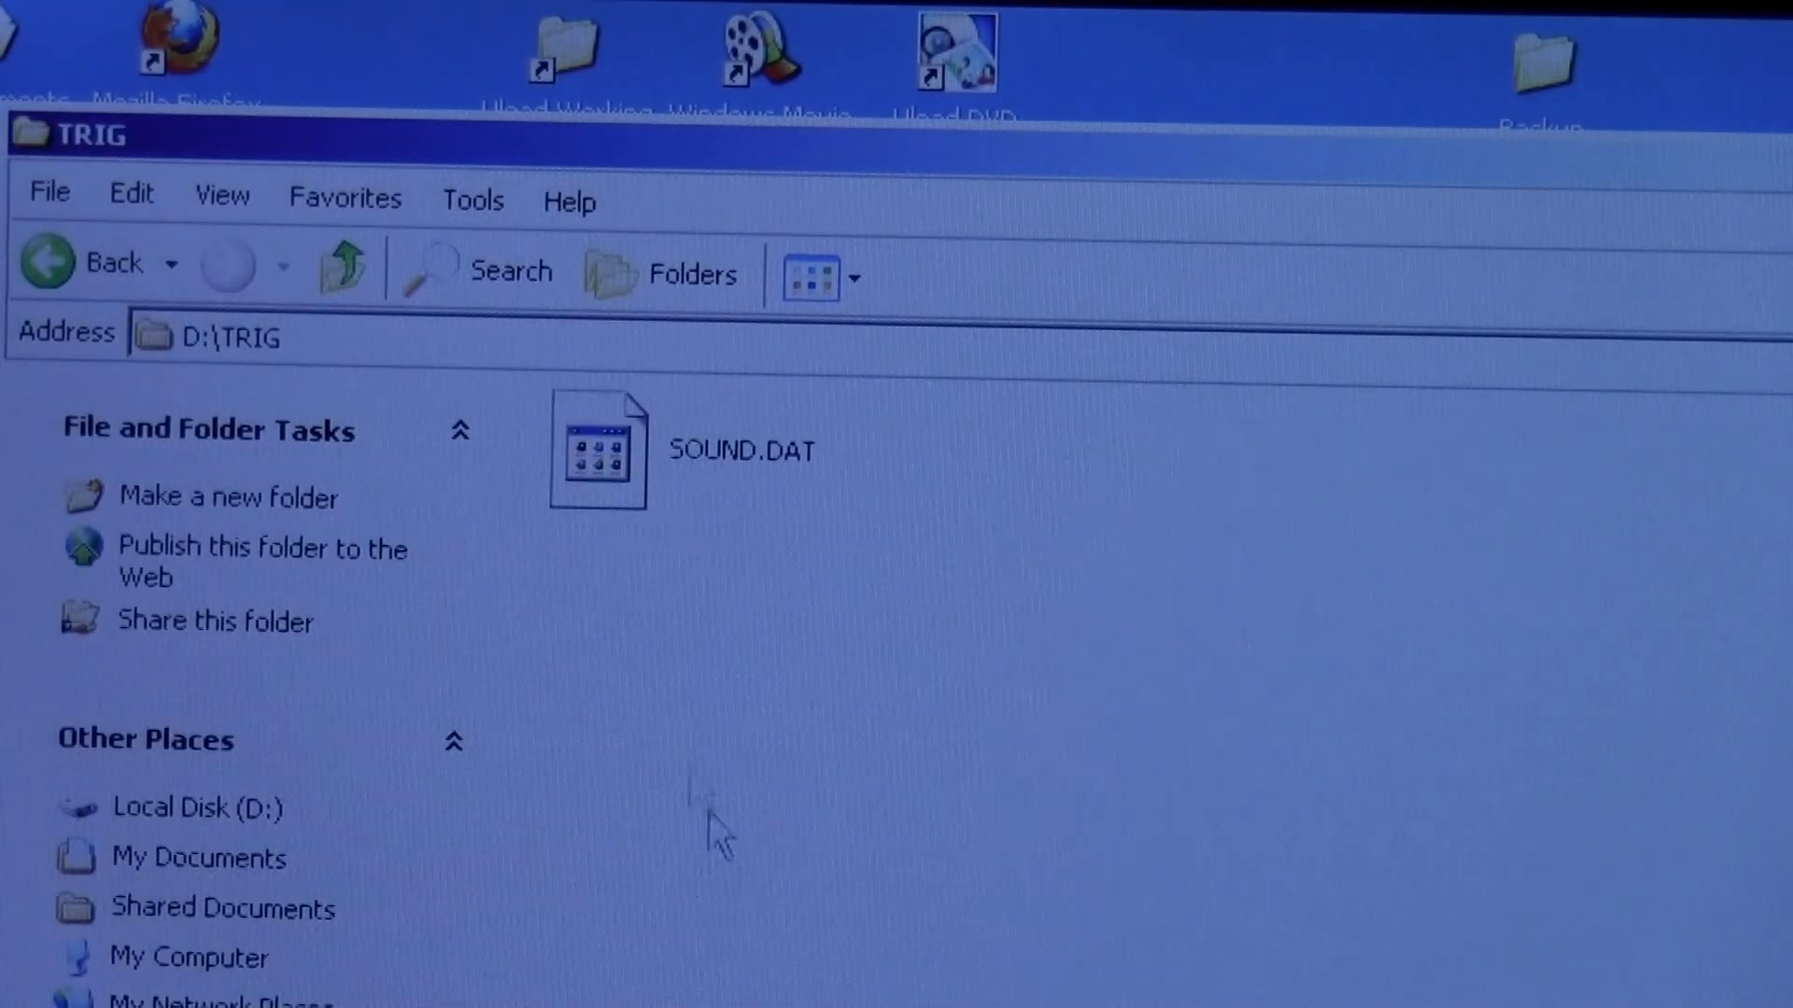
click(49, 264)
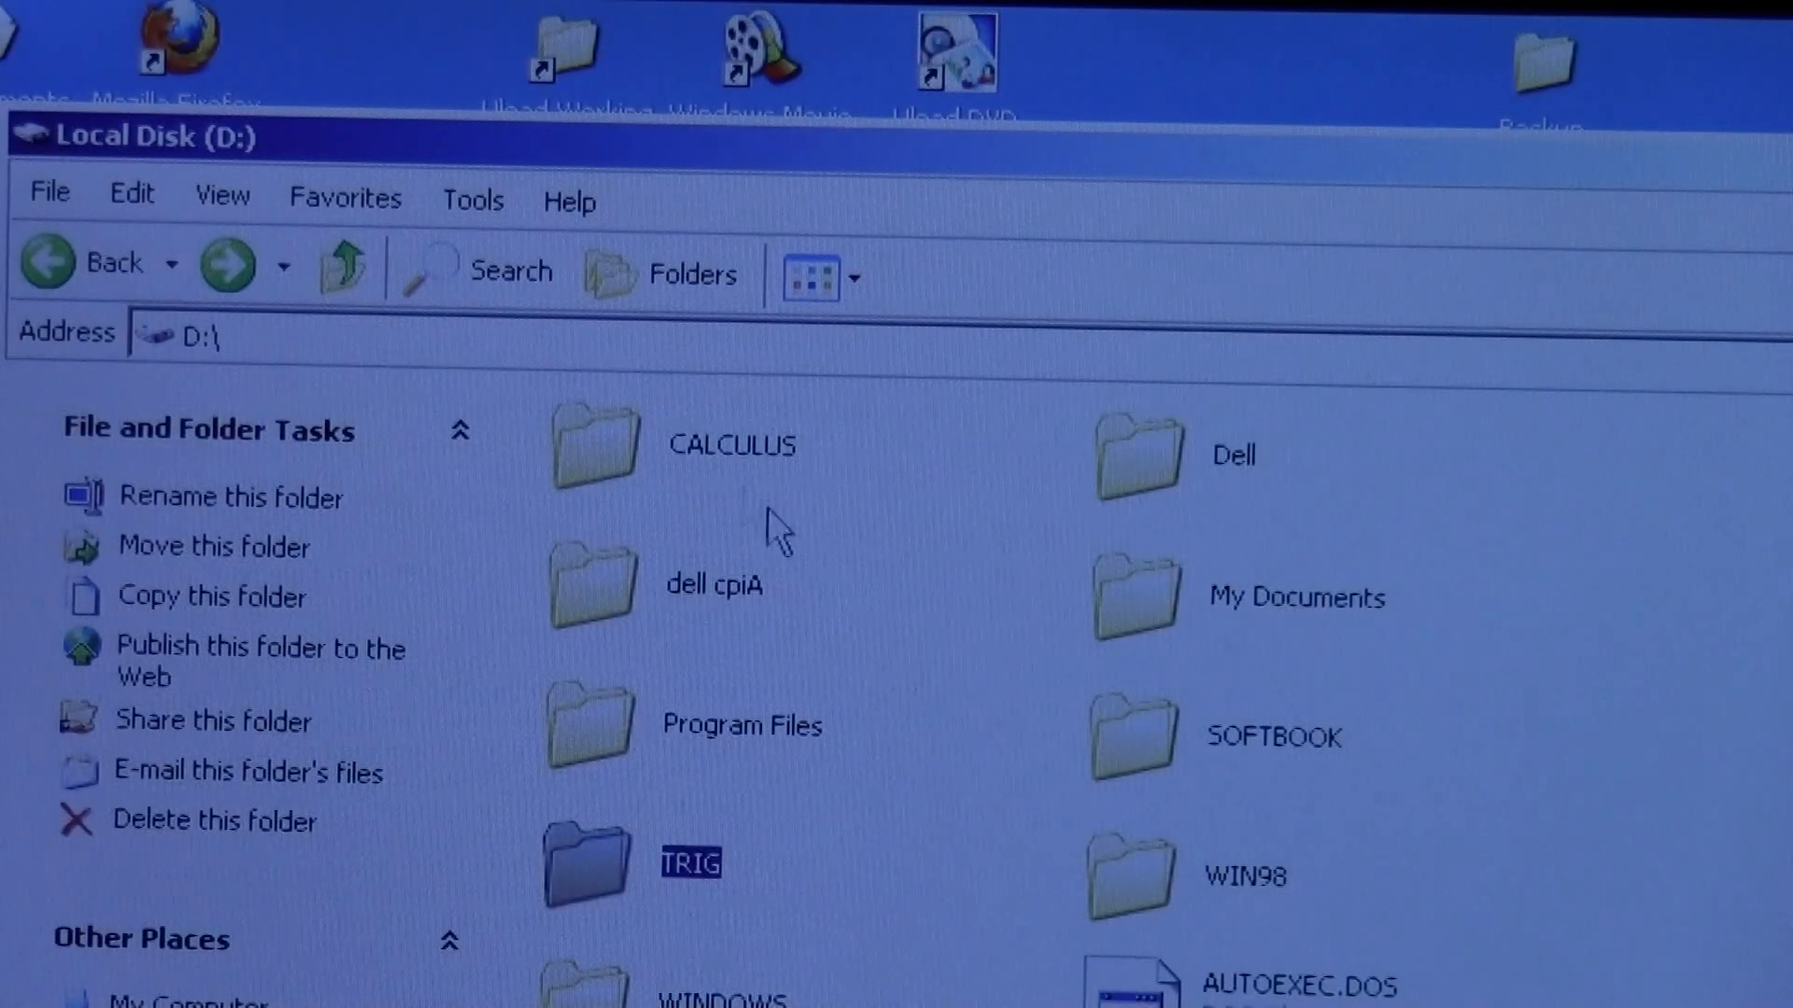
double_click(592, 442)
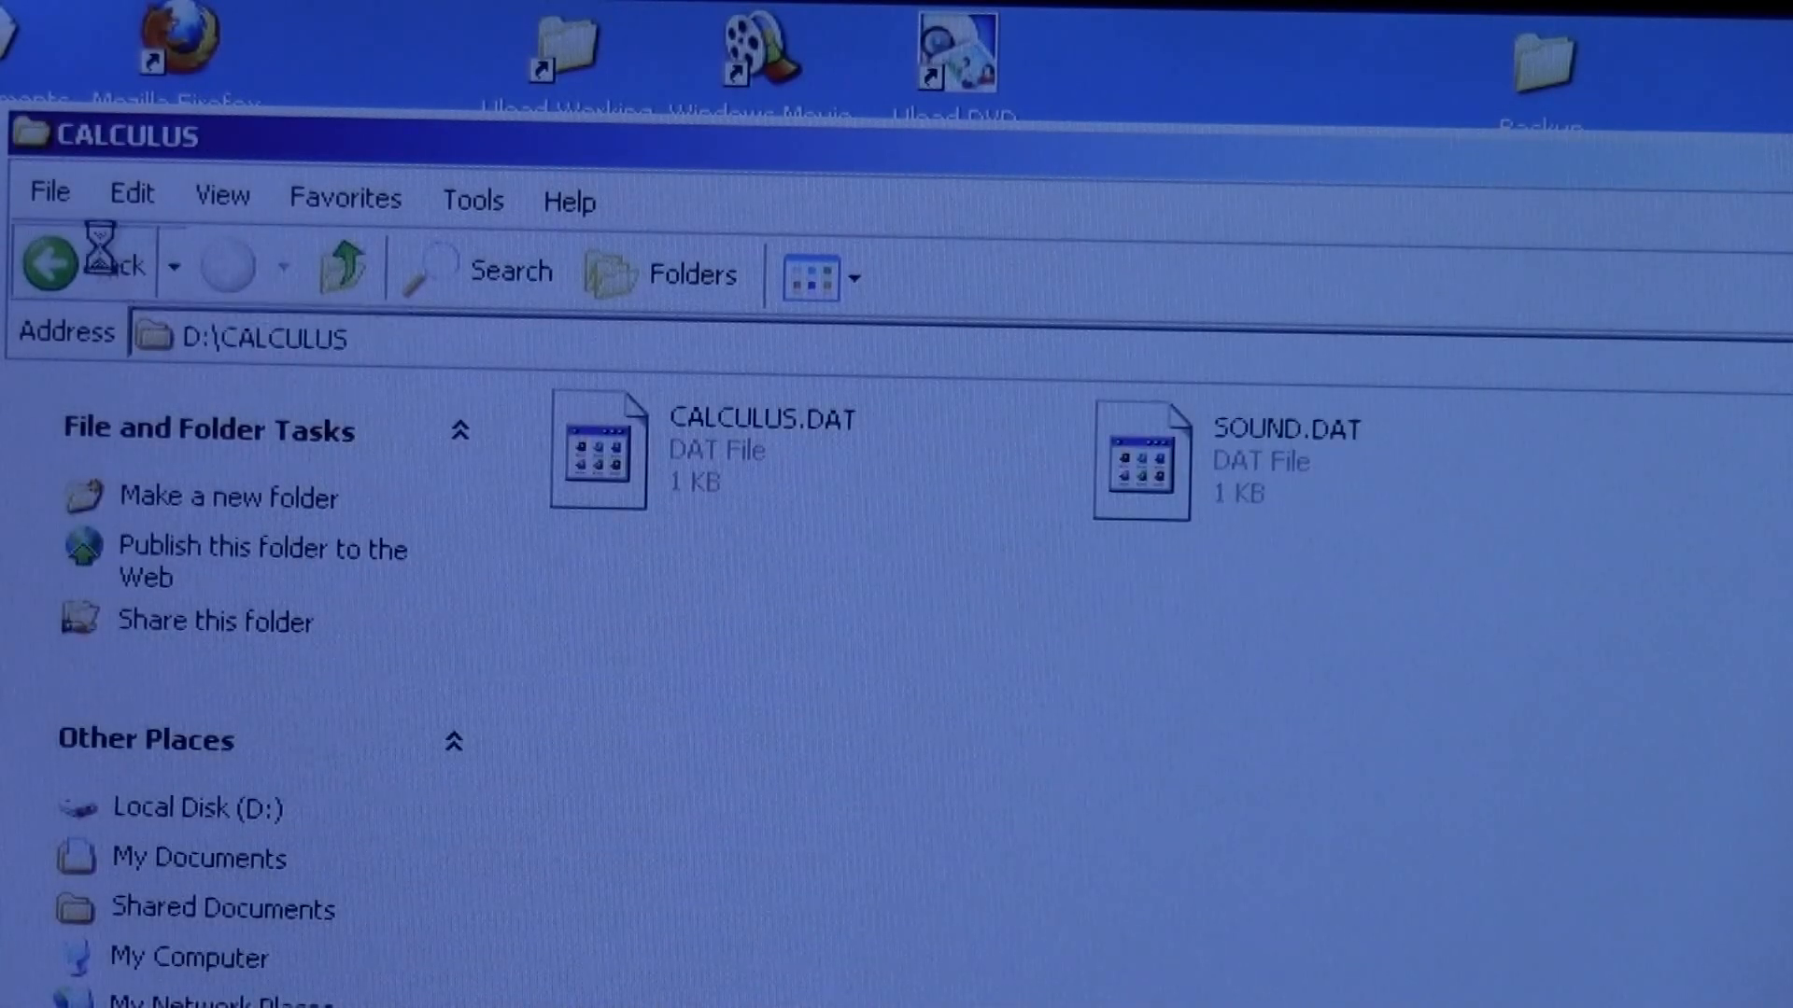